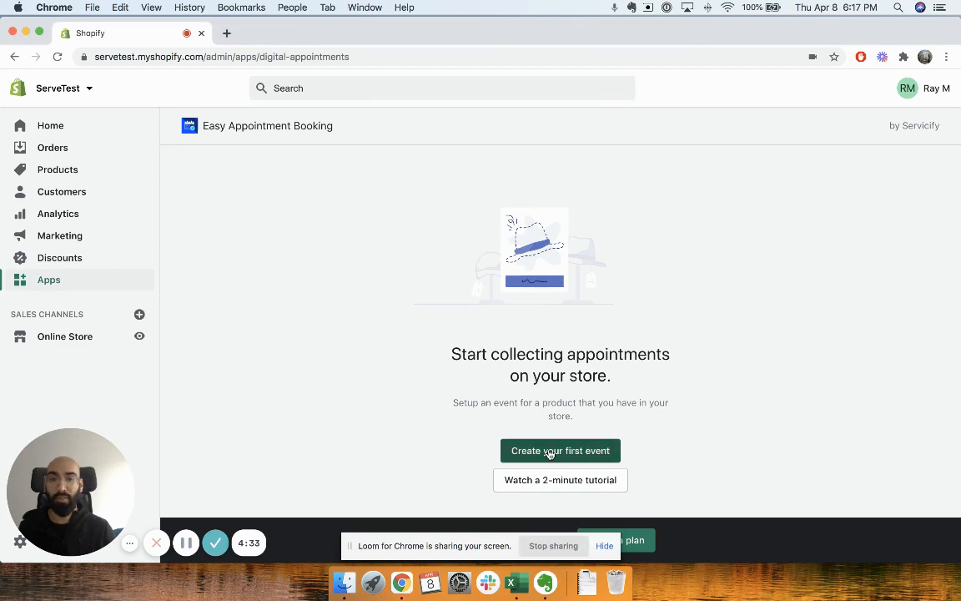
# Choose Coffee Workshop as the product for a new event and open its setup form.
pyautogui.click(560, 450)
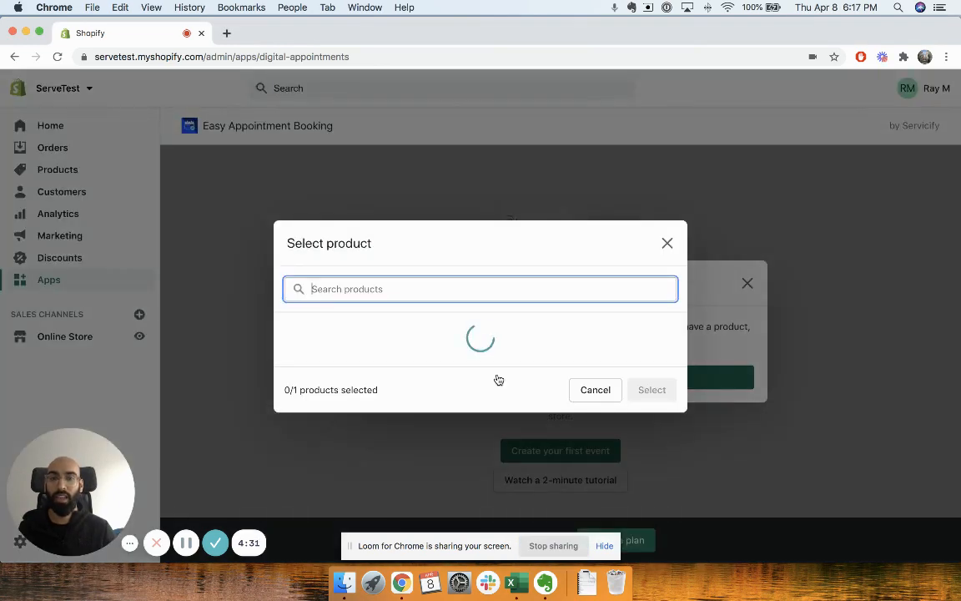
pyautogui.click(290, 339)
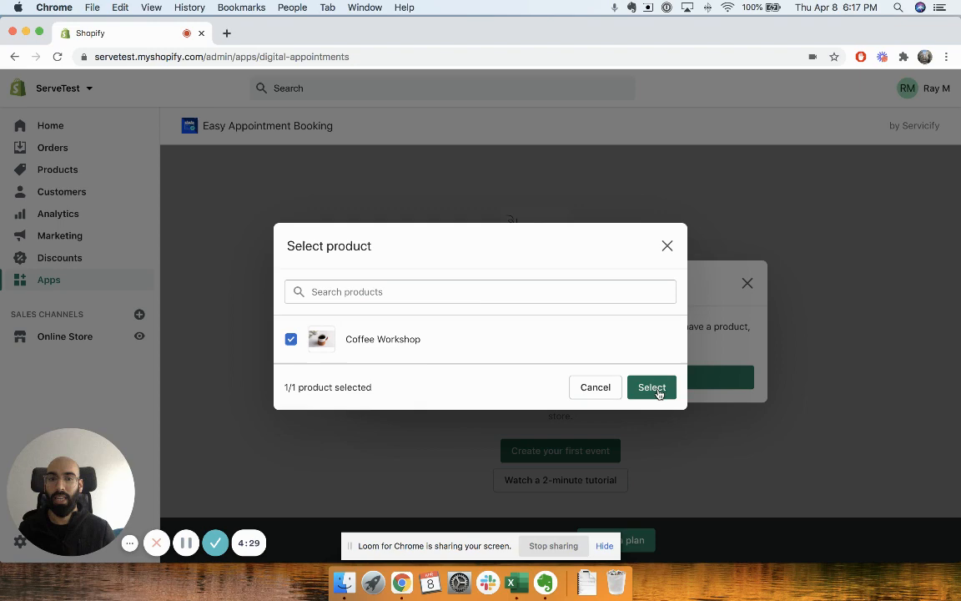
pyautogui.click(651, 387)
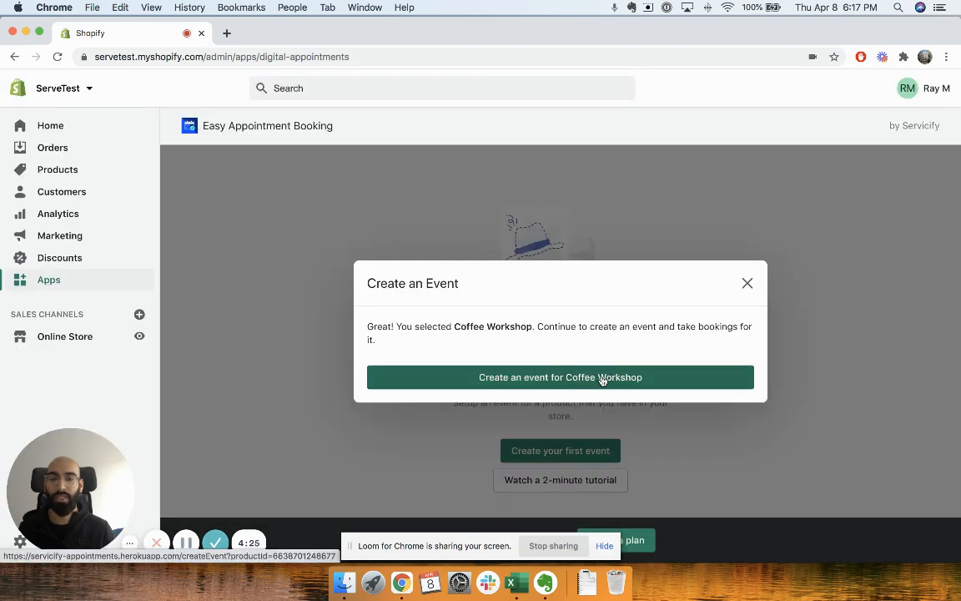
pyautogui.click(560, 377)
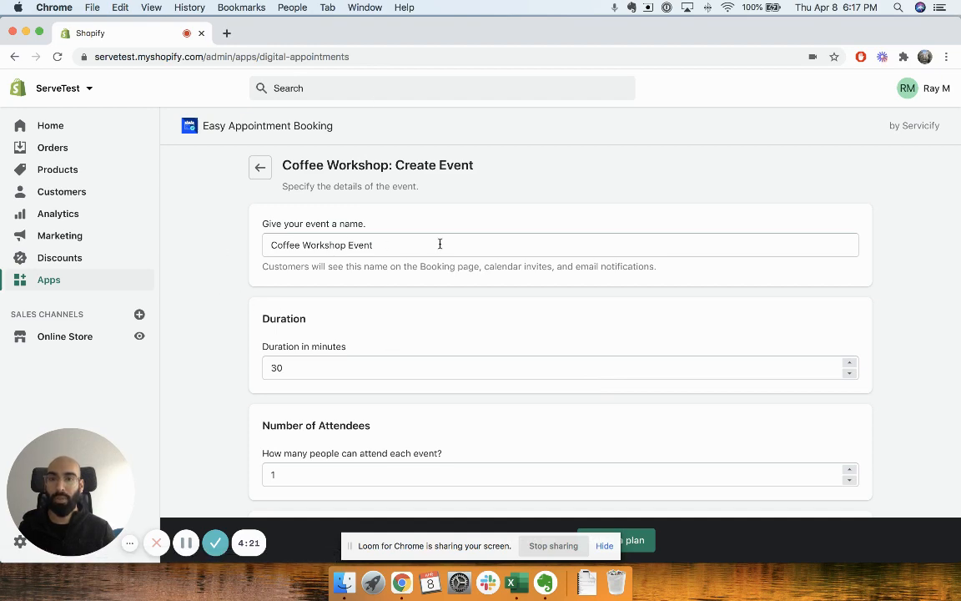
# Change the event's number of attendees from 1 to 5.
pyautogui.scroll(-3)
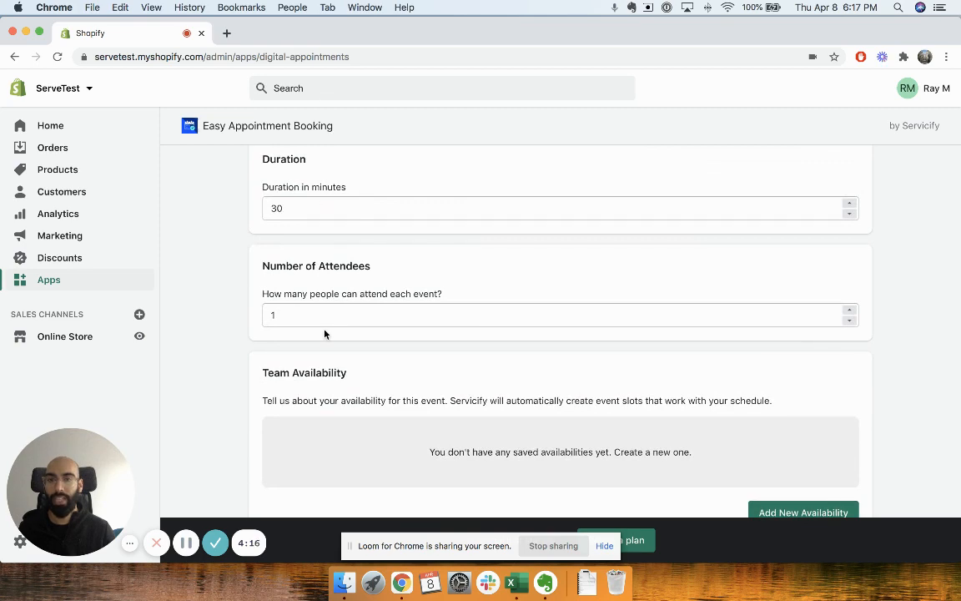
pyautogui.scroll(-3)
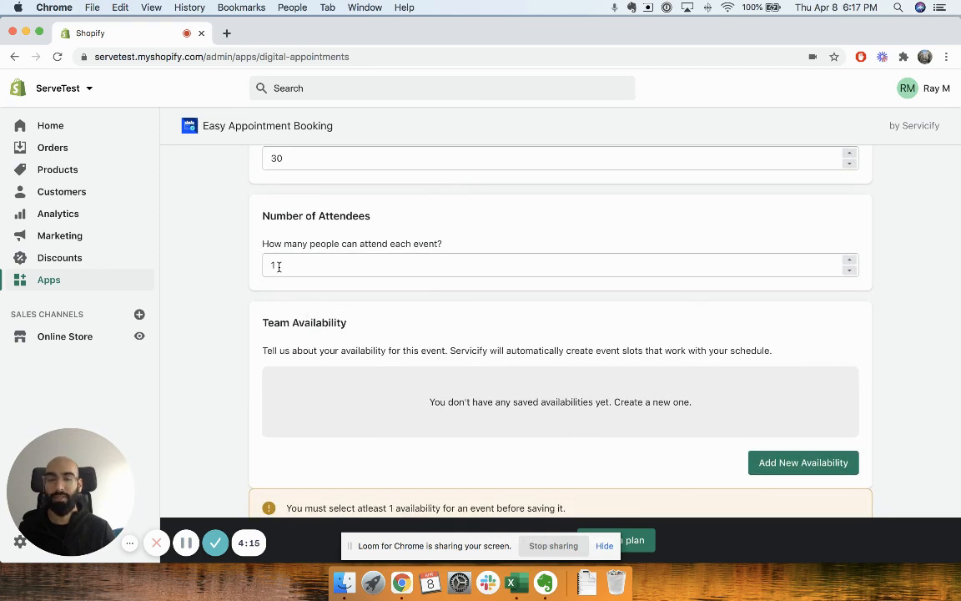
pyautogui.click(559, 264)
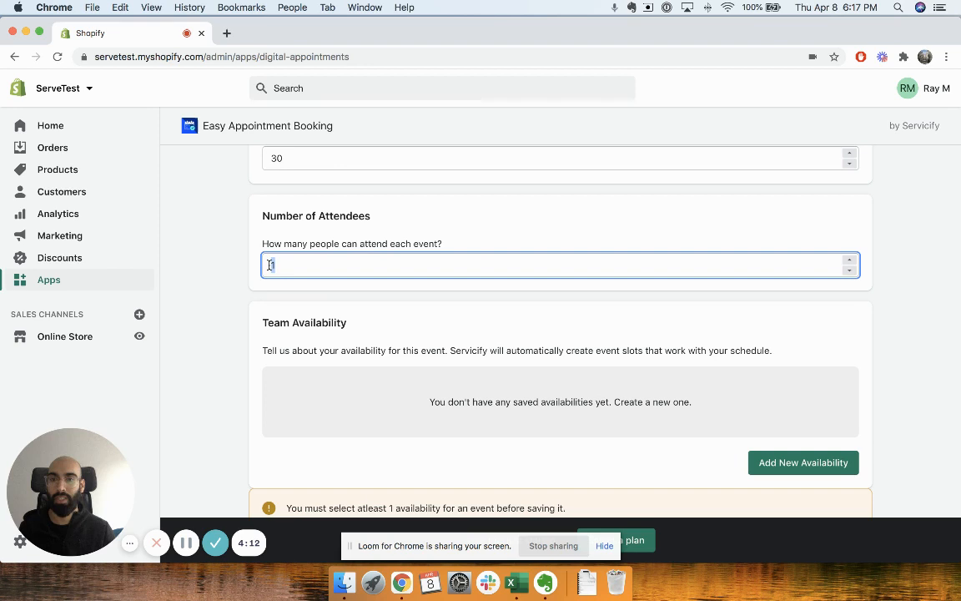
pyautogui.write('5')
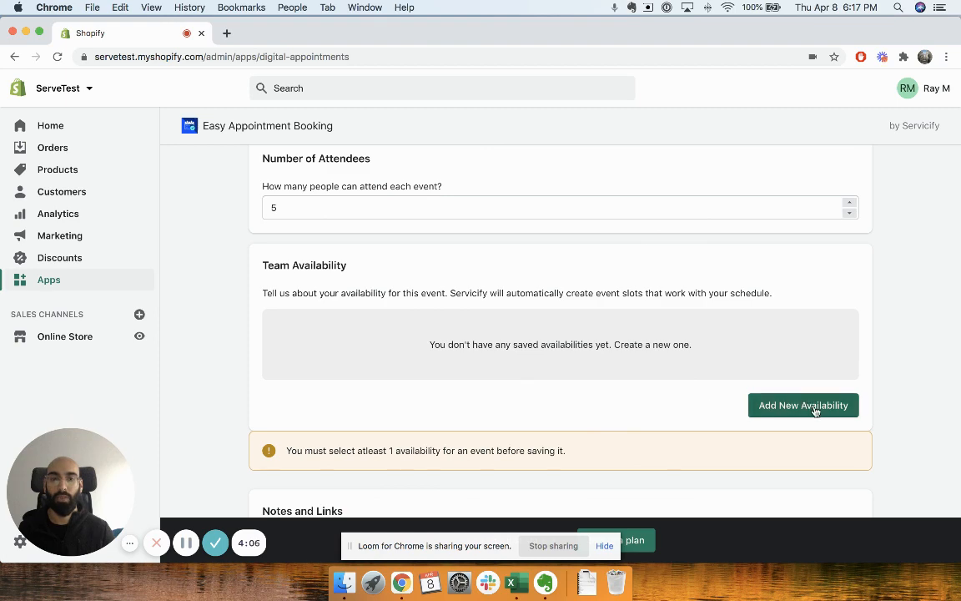
pyautogui.click(803, 404)
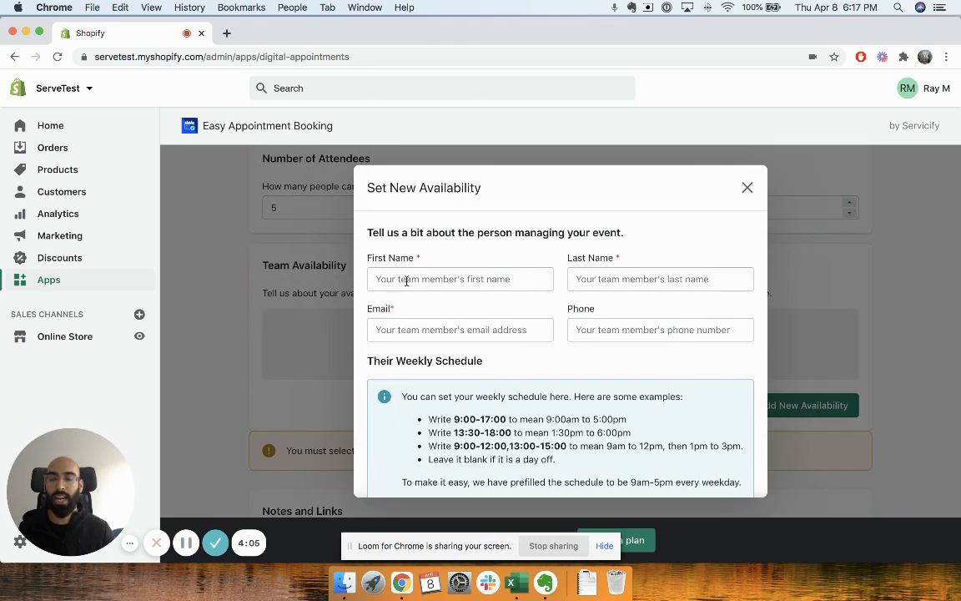
pyautogui.write('Ray')
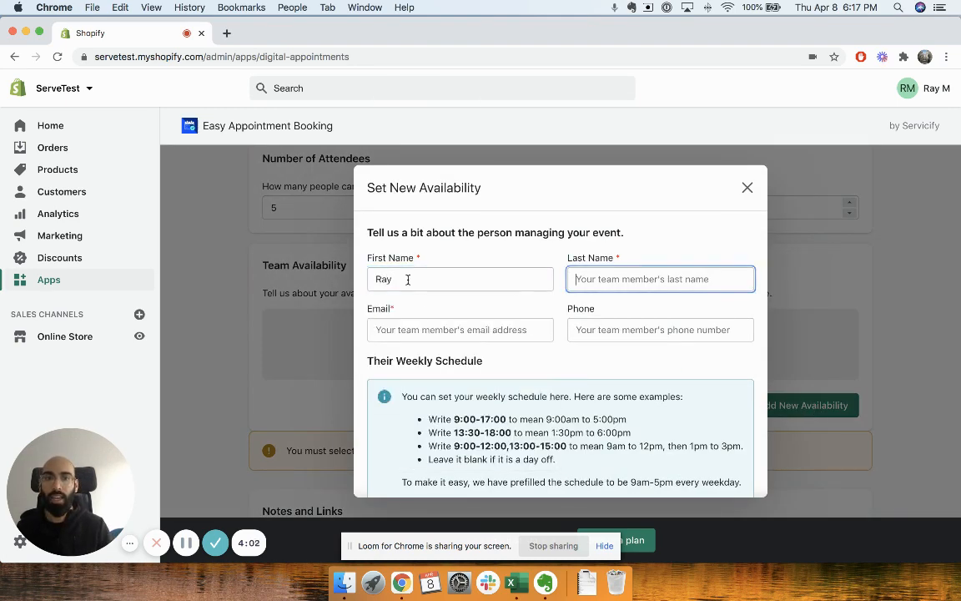
pyautogui.write('M')
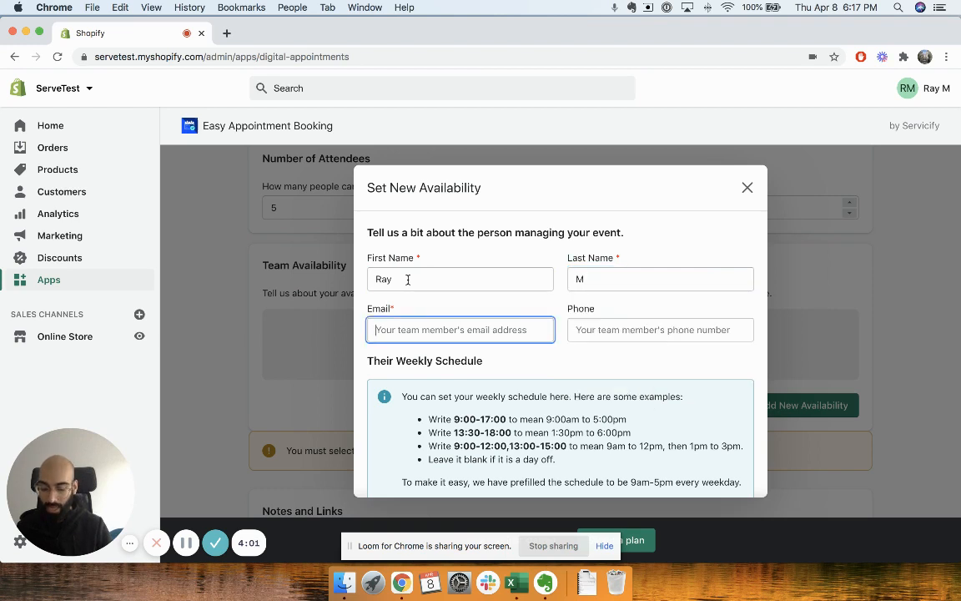
pyautogui.write('ray@test.com')
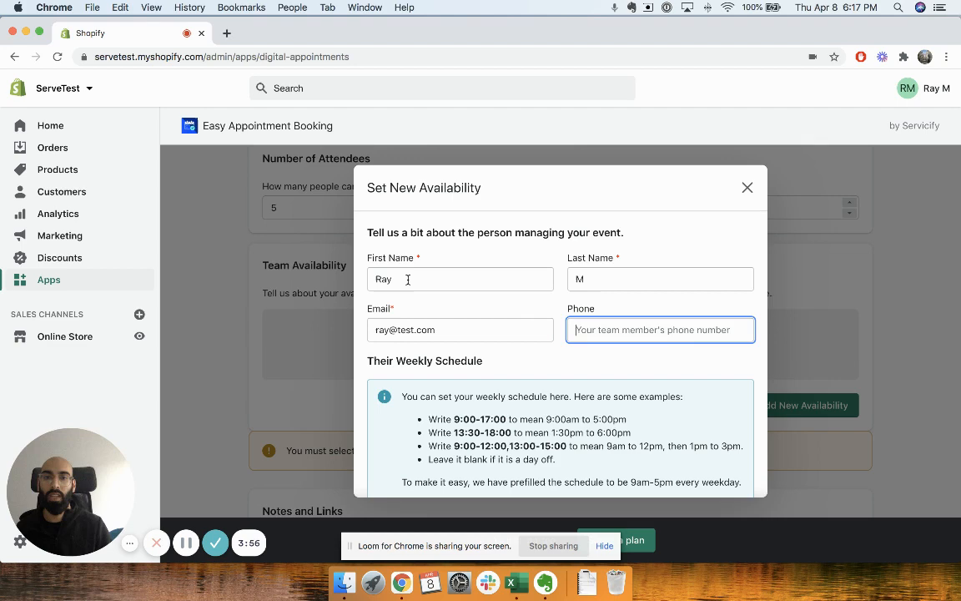
pyautogui.write('123123123')
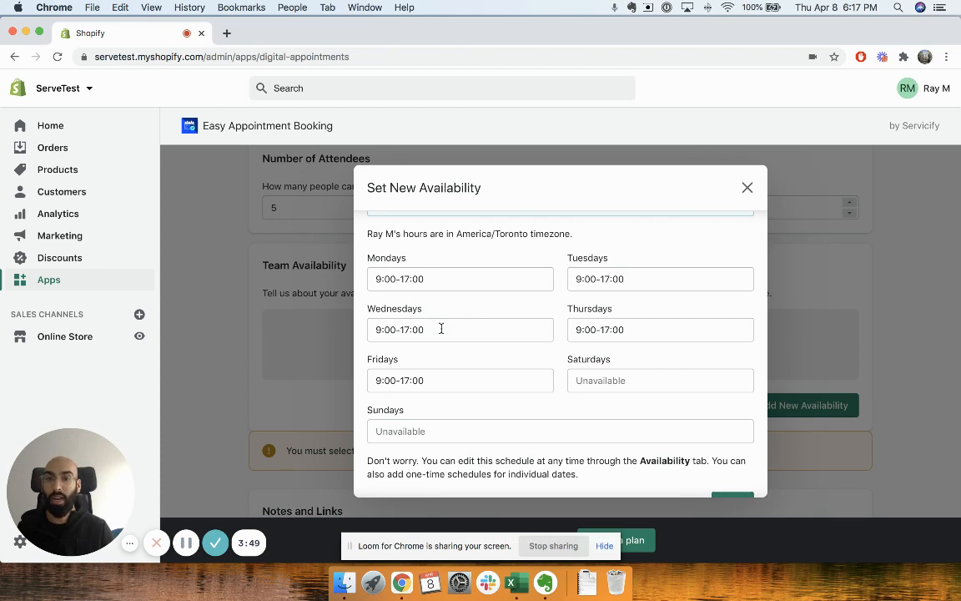
# Clear Wednesday's hours as a day off and assign the availability to the event.
pyautogui.click(460, 329)
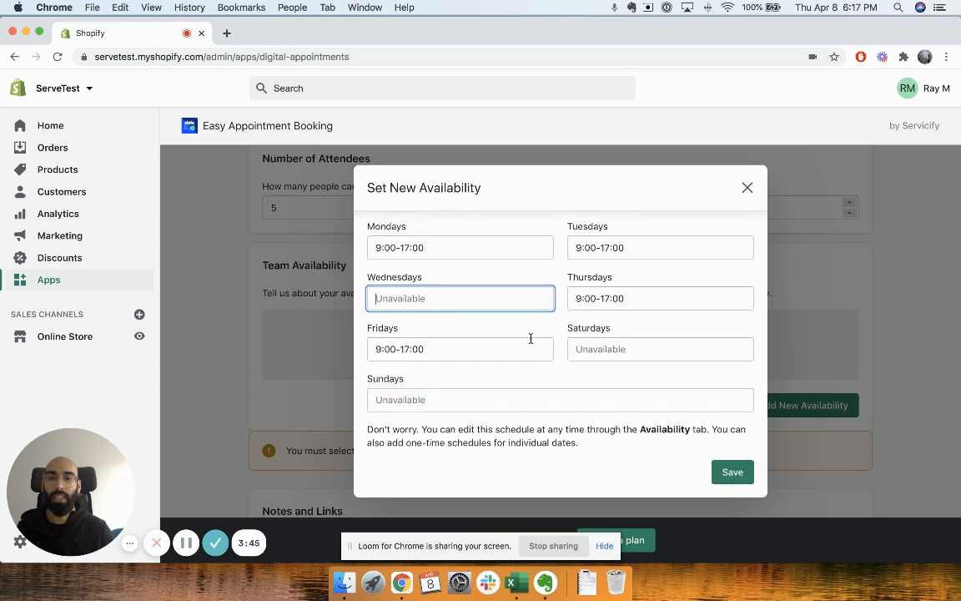
pyautogui.moveTo(634, 328)
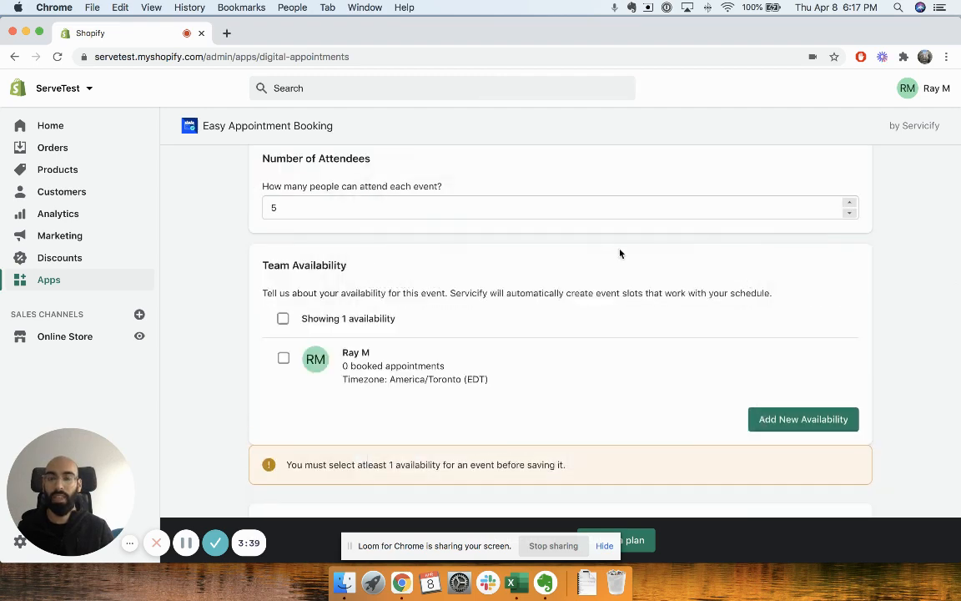
pyautogui.click(283, 358)
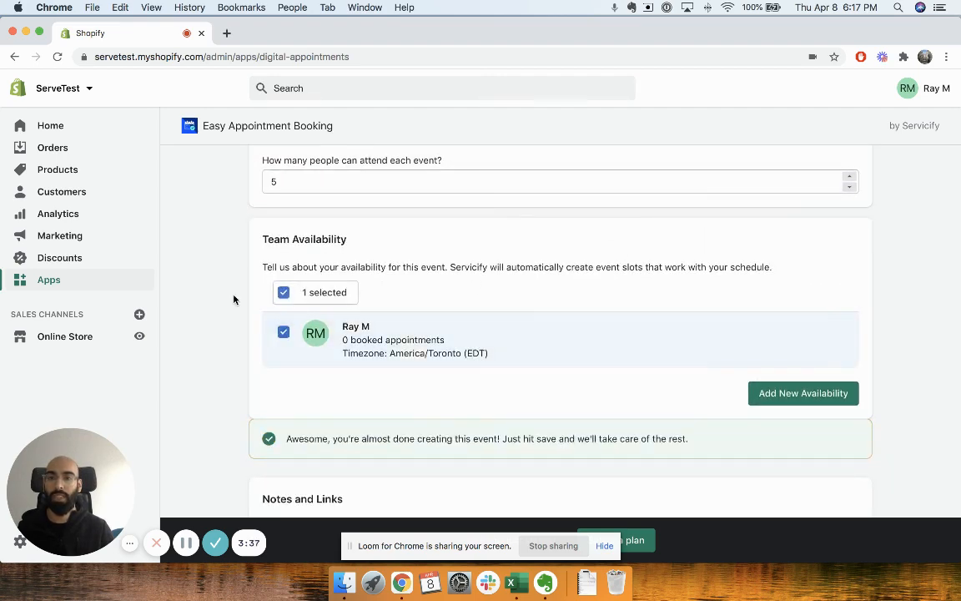
pyautogui.scroll(-3)
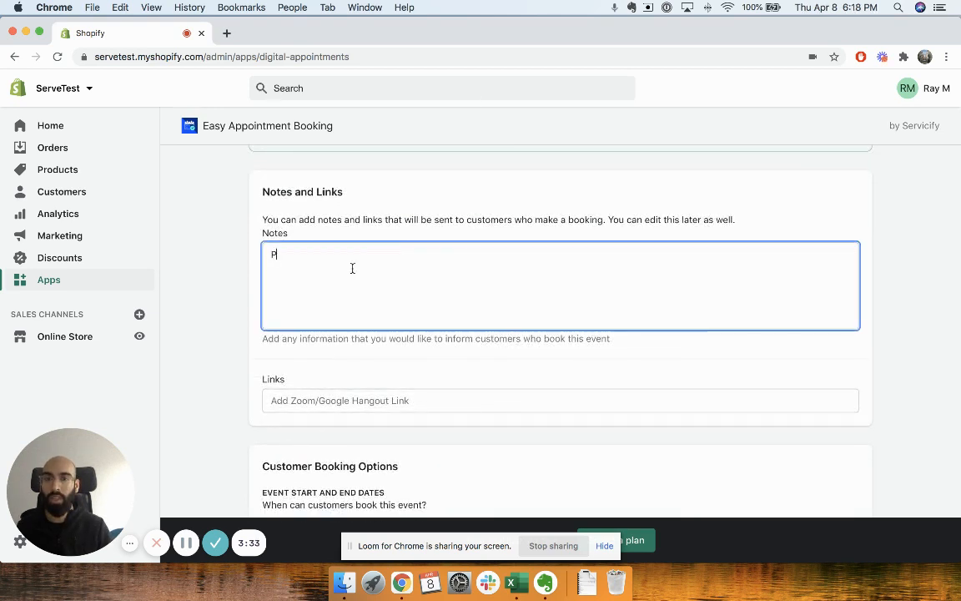
# Enter the note 'Please remember to bring your own coffee!' and link zoom.com/test.
pyautogui.write('lease remember to bring your own co')
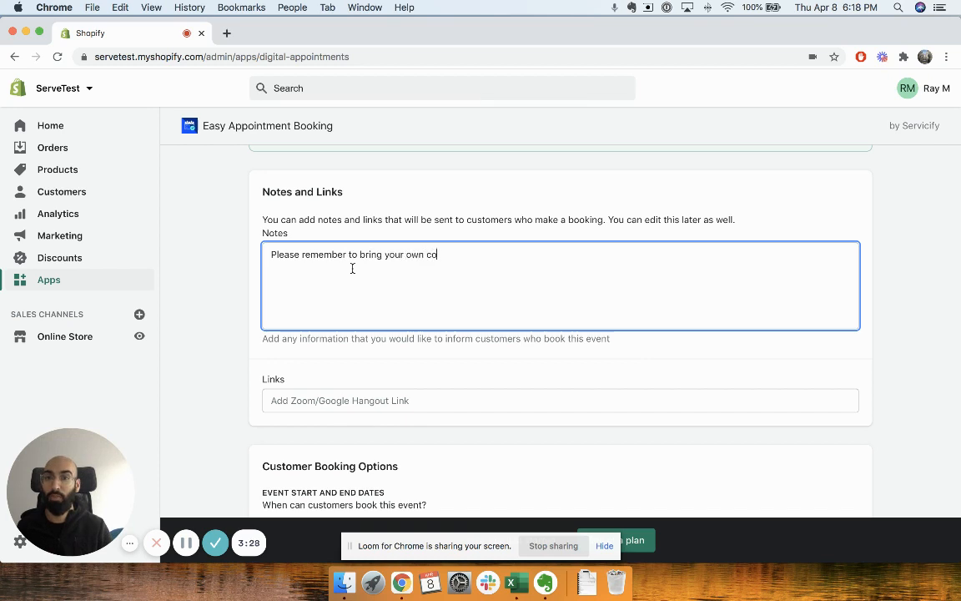
pyautogui.write('ffee!')
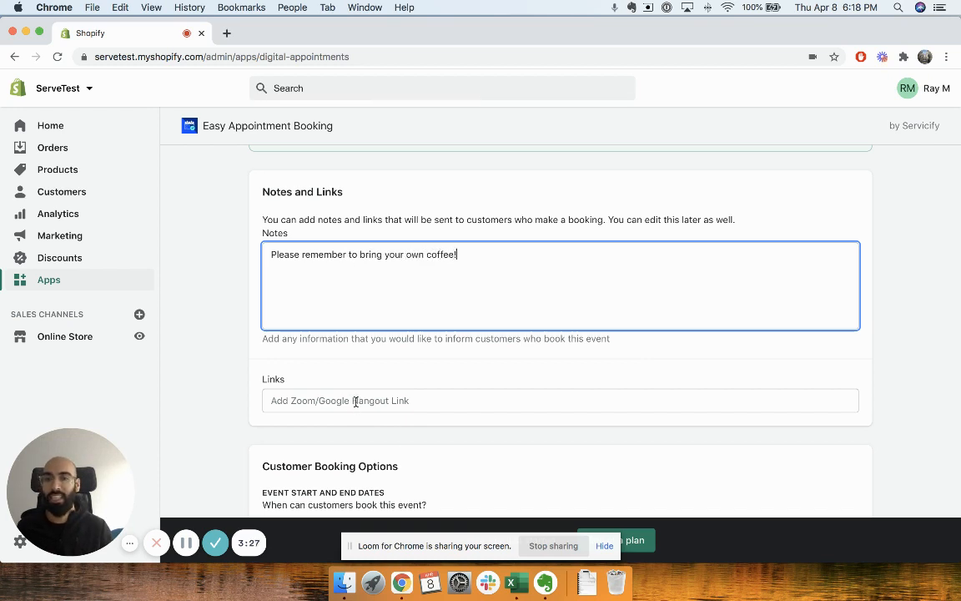
pyautogui.write('zoom.com')
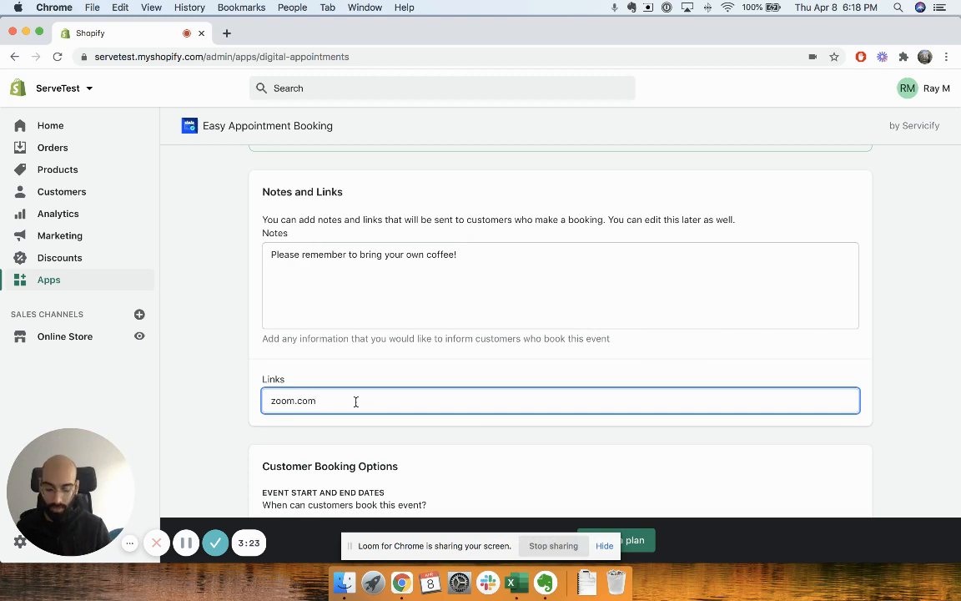
pyautogui.write('/test')
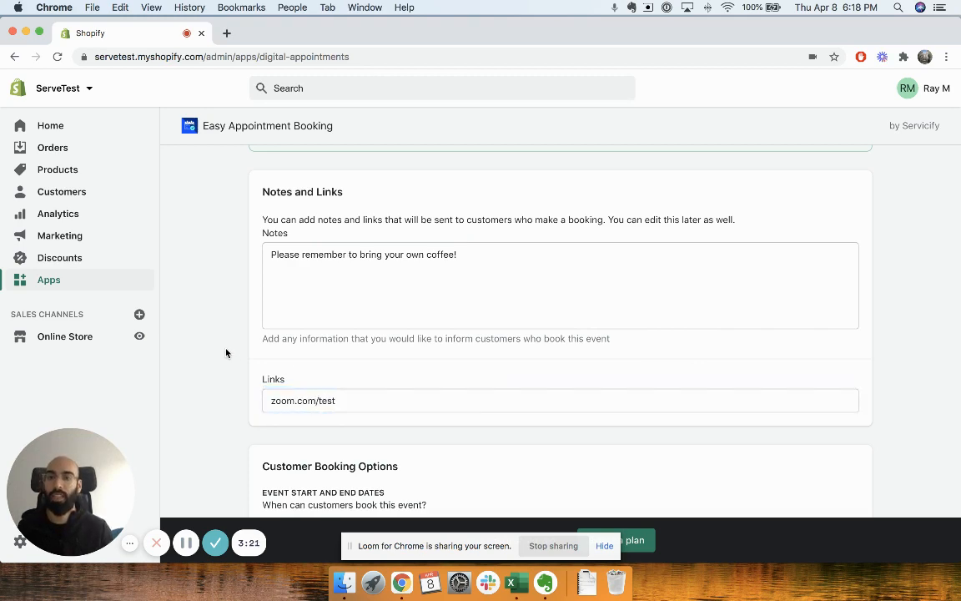
pyautogui.scroll(-3)
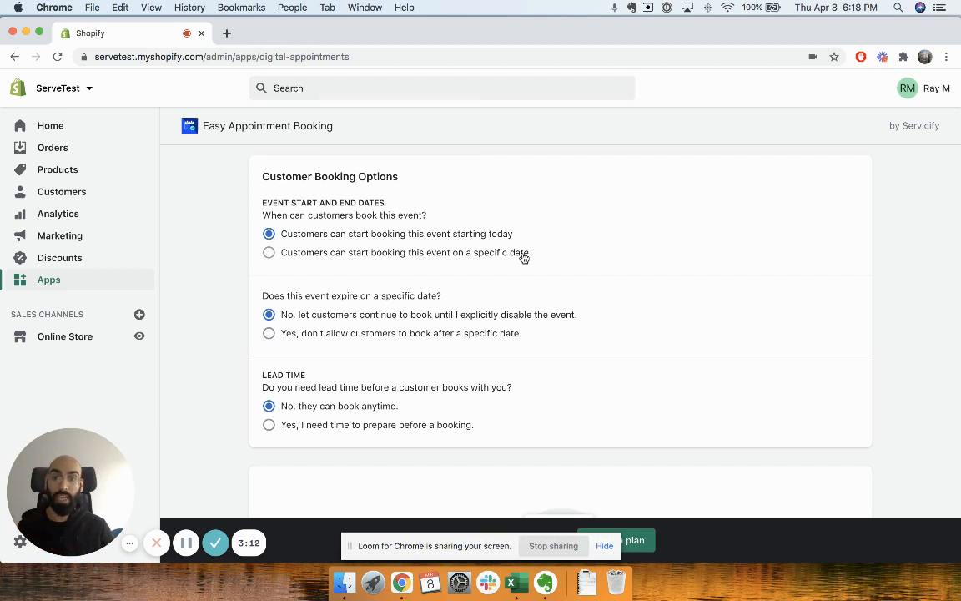
# Try a specific booking start date, then revert to bookings starting today.
pyautogui.click(269, 252)
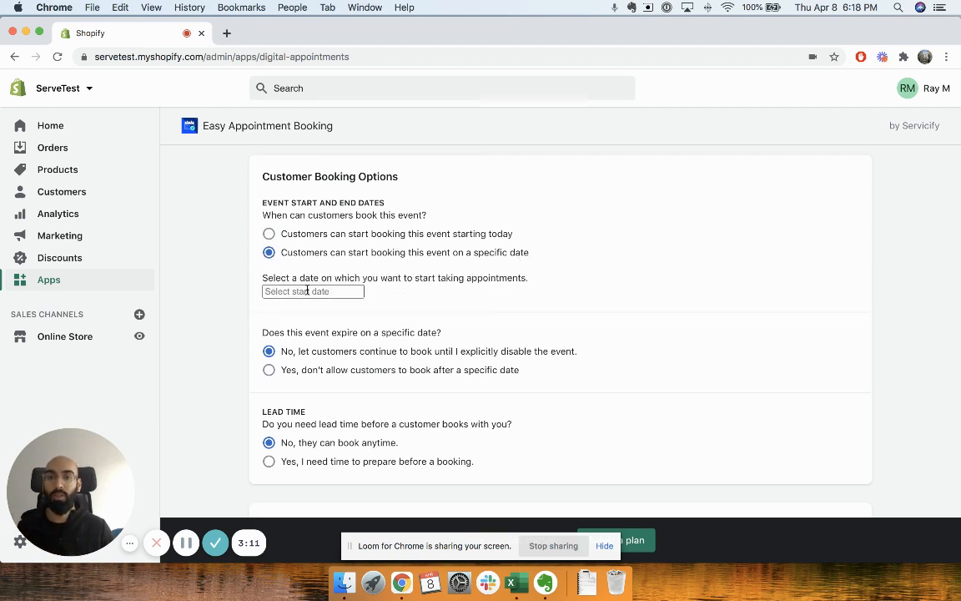
pyautogui.click(313, 292)
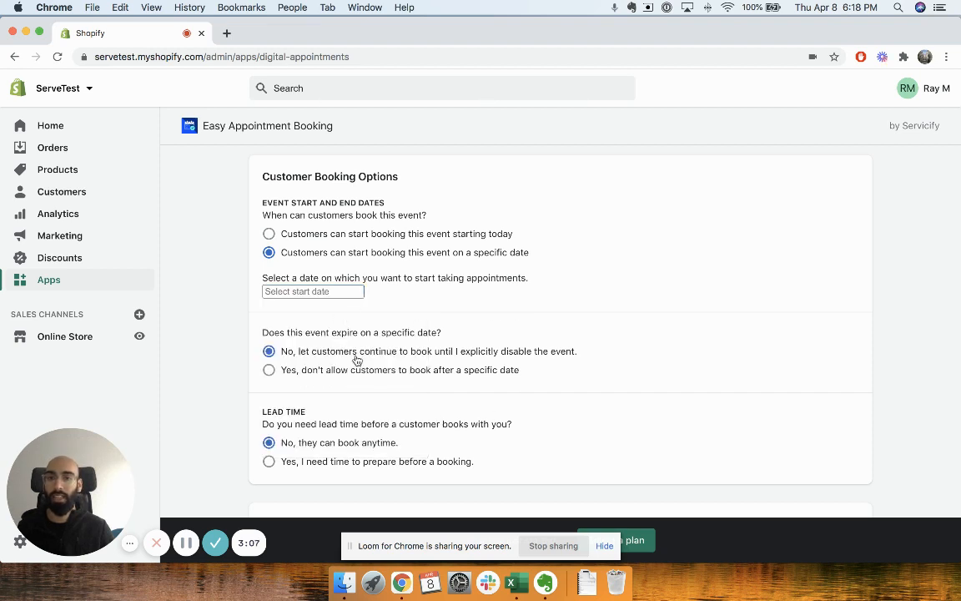
pyautogui.click(269, 234)
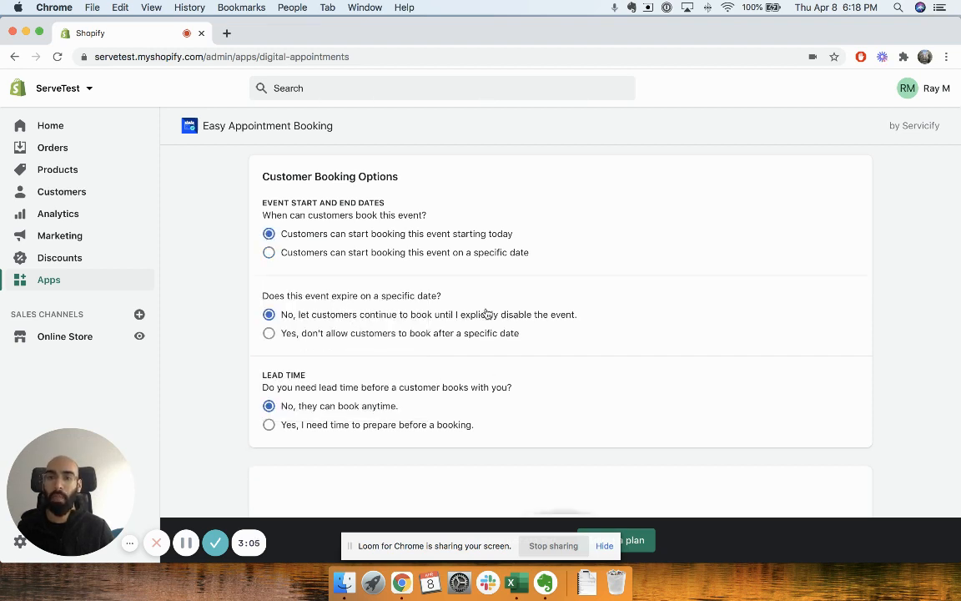
pyautogui.scroll(-3)
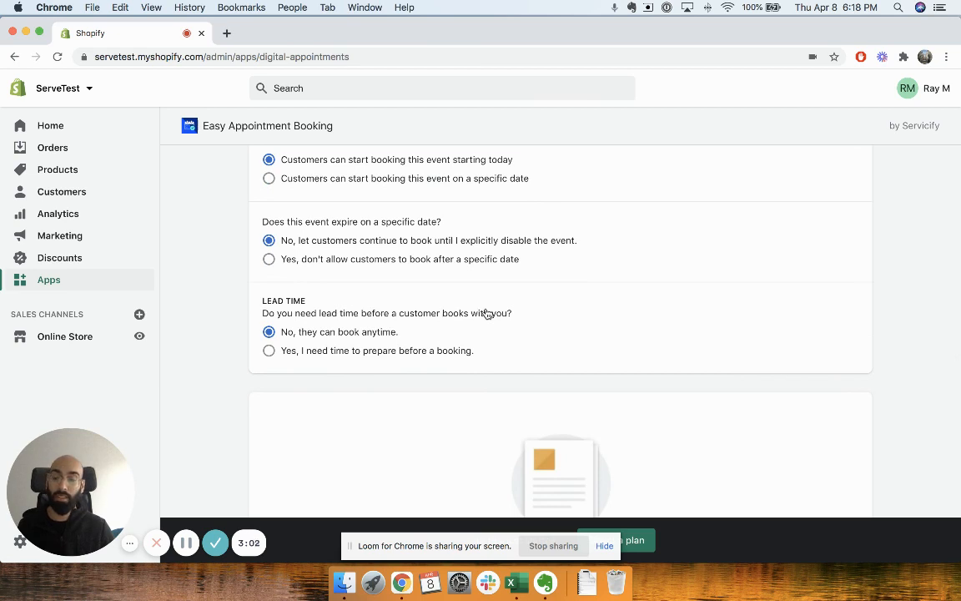
# Require a preparation lead time of 1 day before bookings.
pyautogui.click(269, 350)
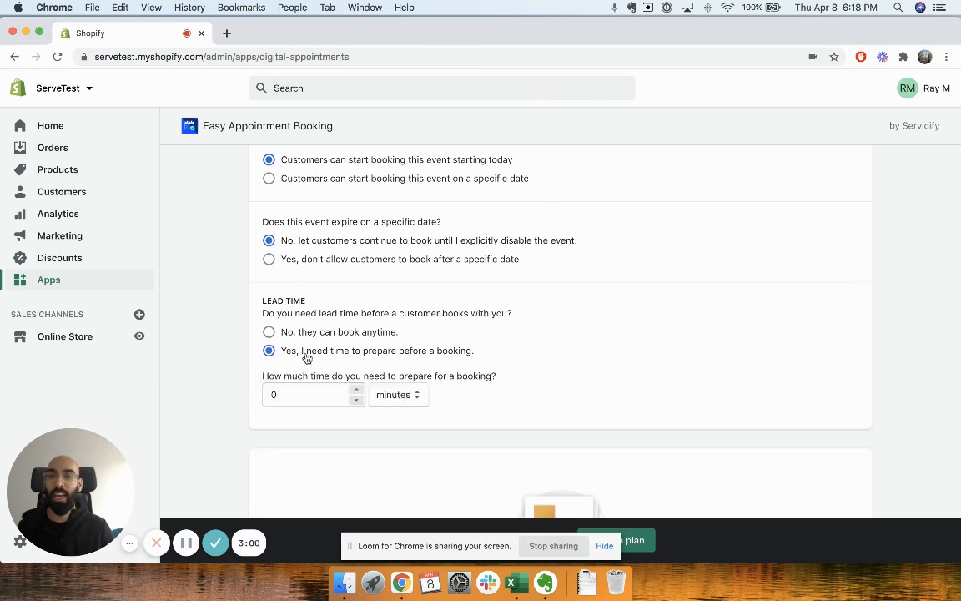
pyautogui.moveTo(395, 395)
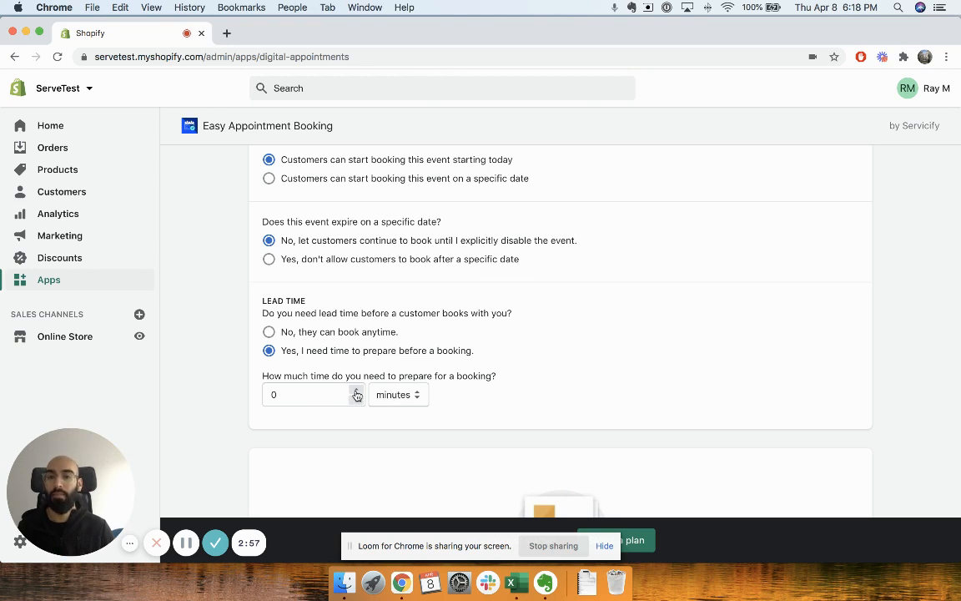
pyautogui.click(397, 395)
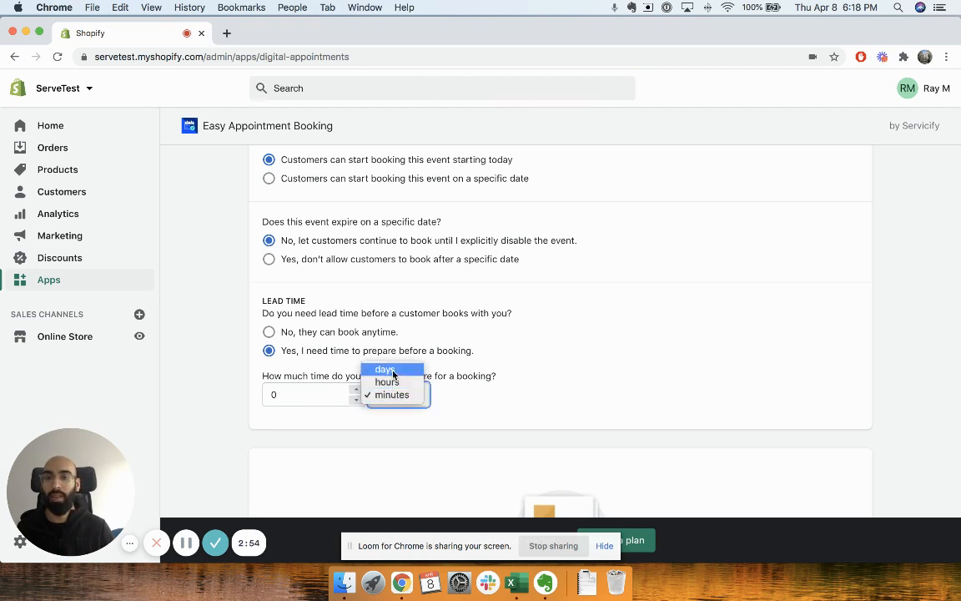
pyautogui.click(384, 370)
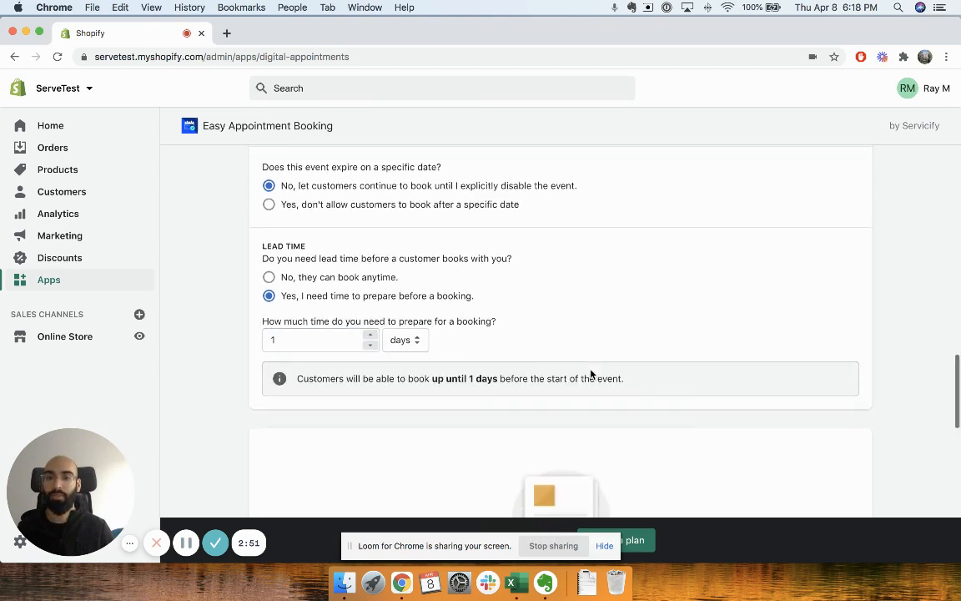
pyautogui.scroll(-3)
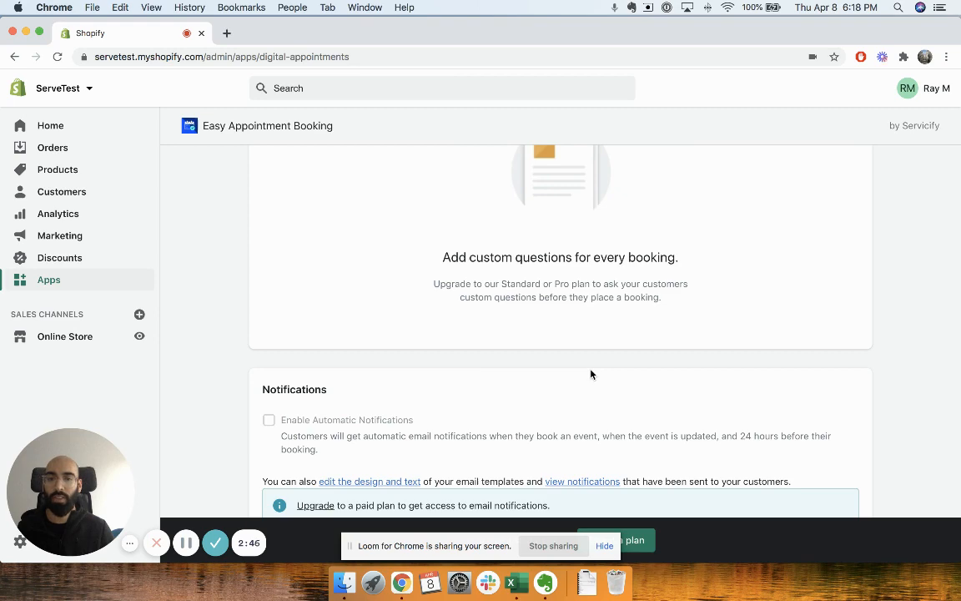
# Save the event with automatic notifications left unchecked.
pyautogui.scroll(-3)
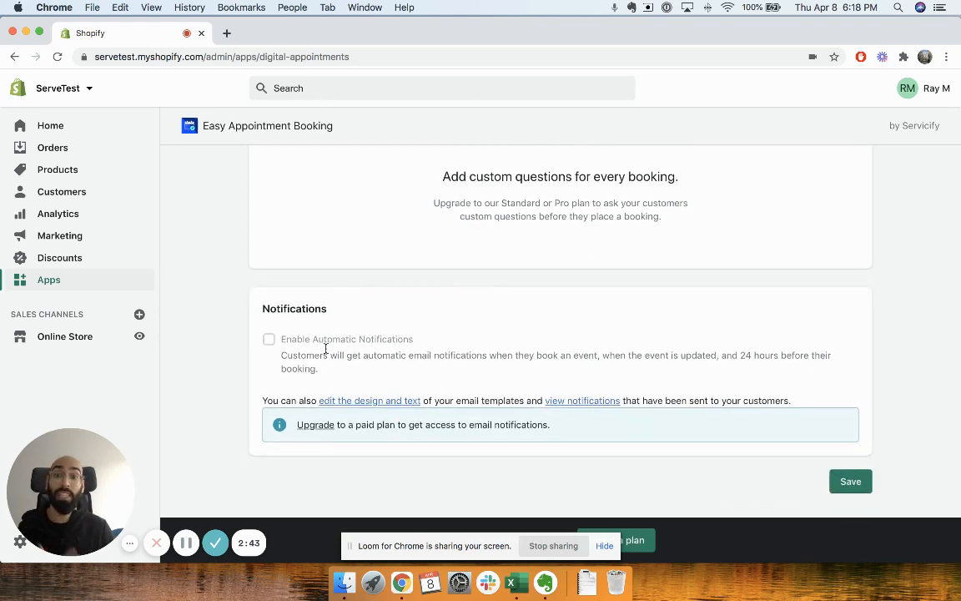
pyautogui.moveTo(340, 414)
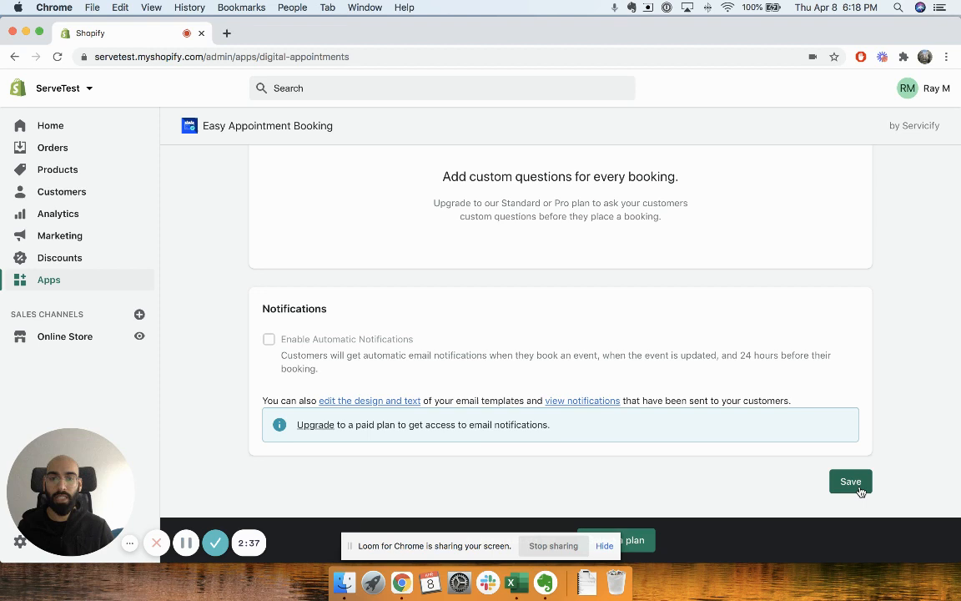
pyautogui.click(850, 481)
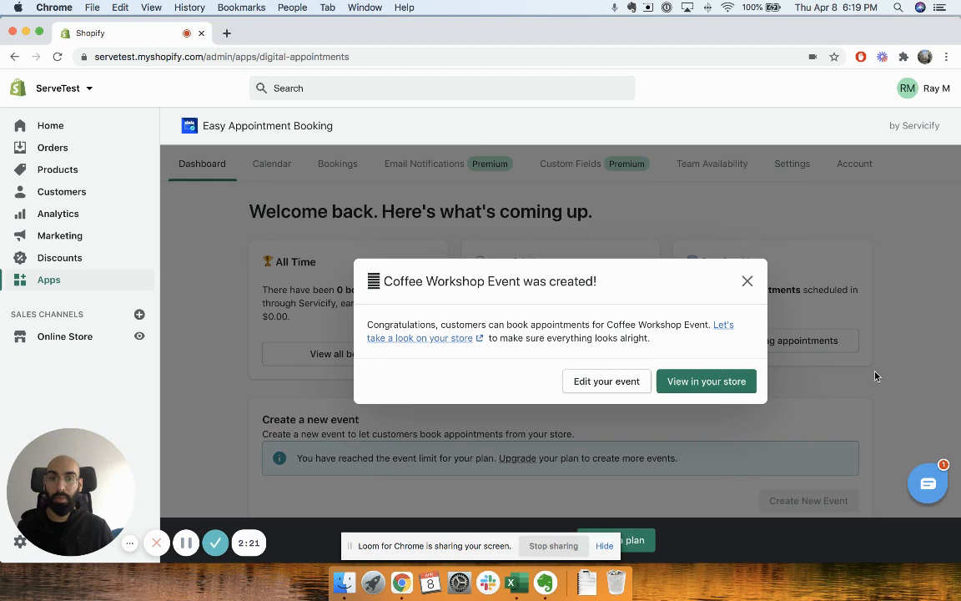
# View the Coffee Workshop Event in the online store and show its time slots.
pyautogui.click(706, 382)
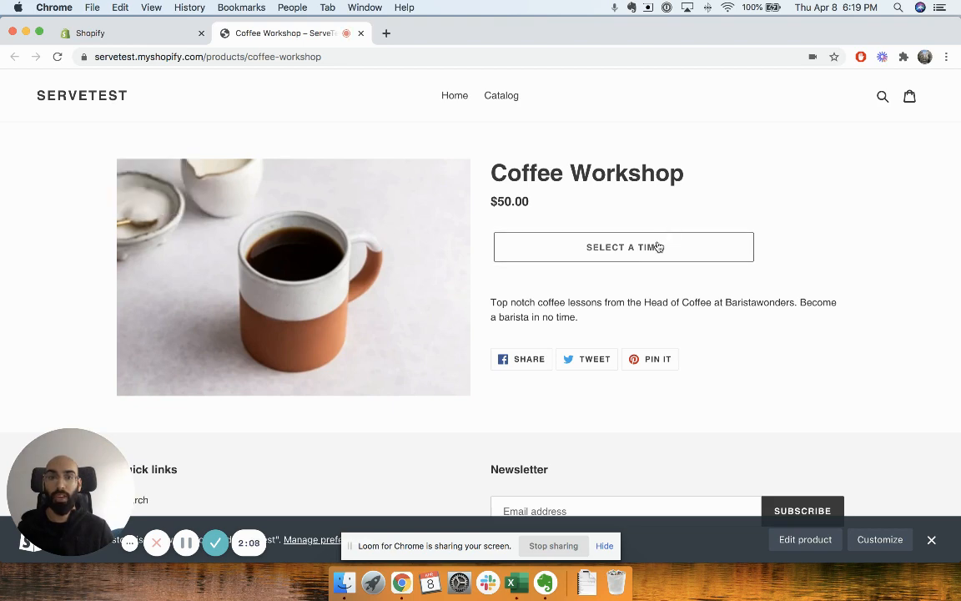
pyautogui.click(623, 247)
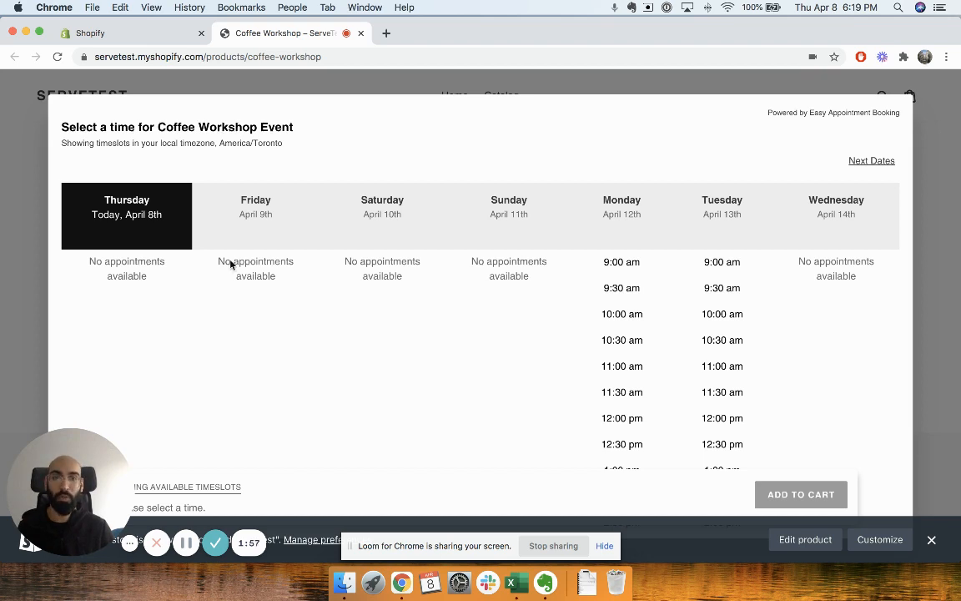
# Book Monday, April 12th at 9:00 am for 2 attendees and add to cart.
pyautogui.click(622, 261)
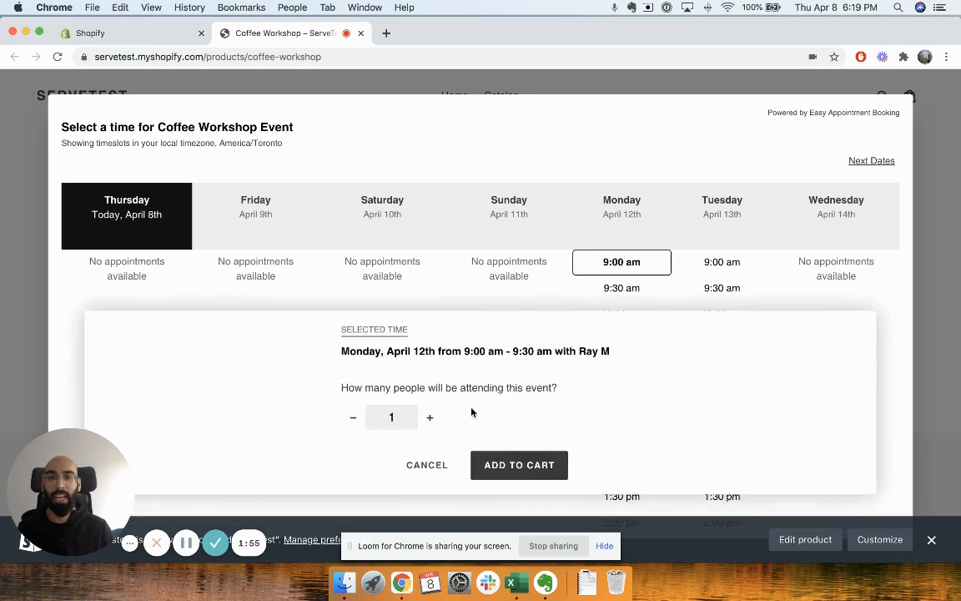
pyautogui.click(430, 417)
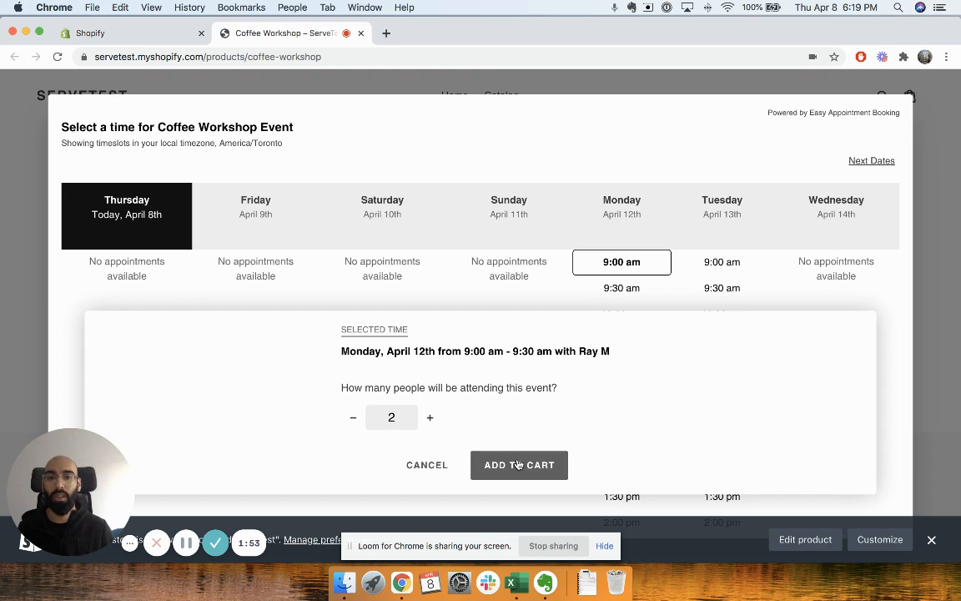
pyautogui.click(518, 464)
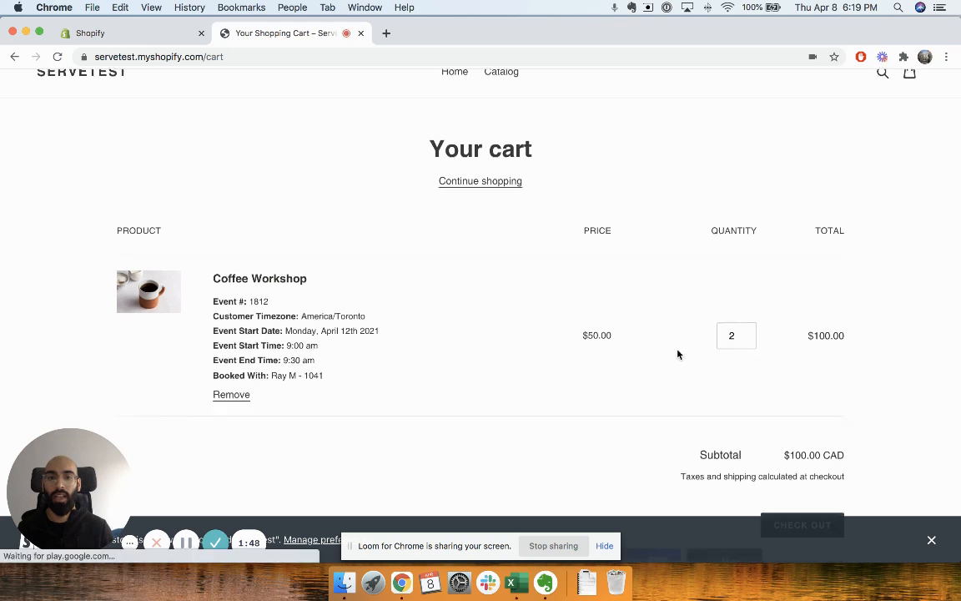
# Check out the cart containing the Coffee Workshop booking.
pyautogui.scroll(-3)
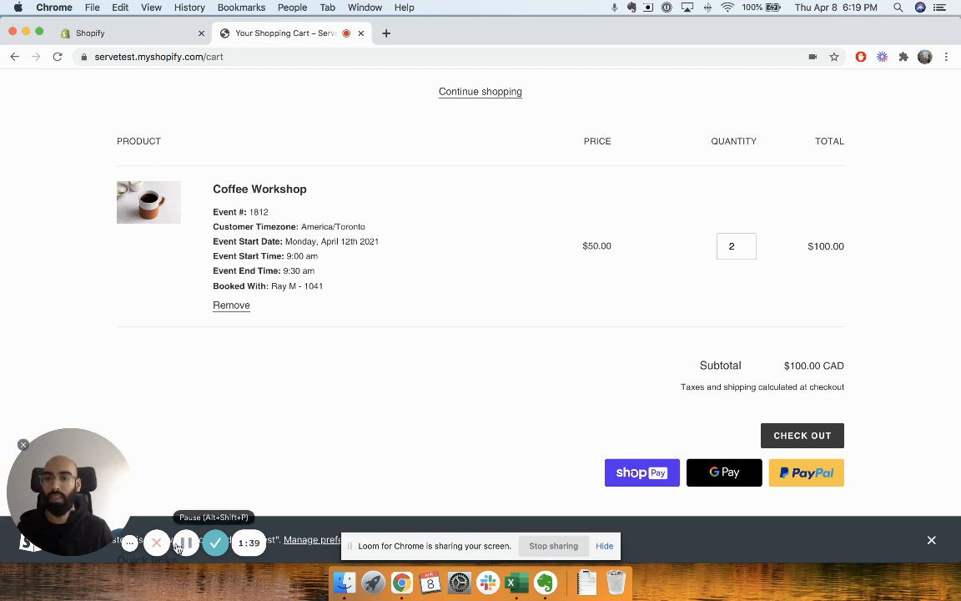
pyautogui.click(801, 435)
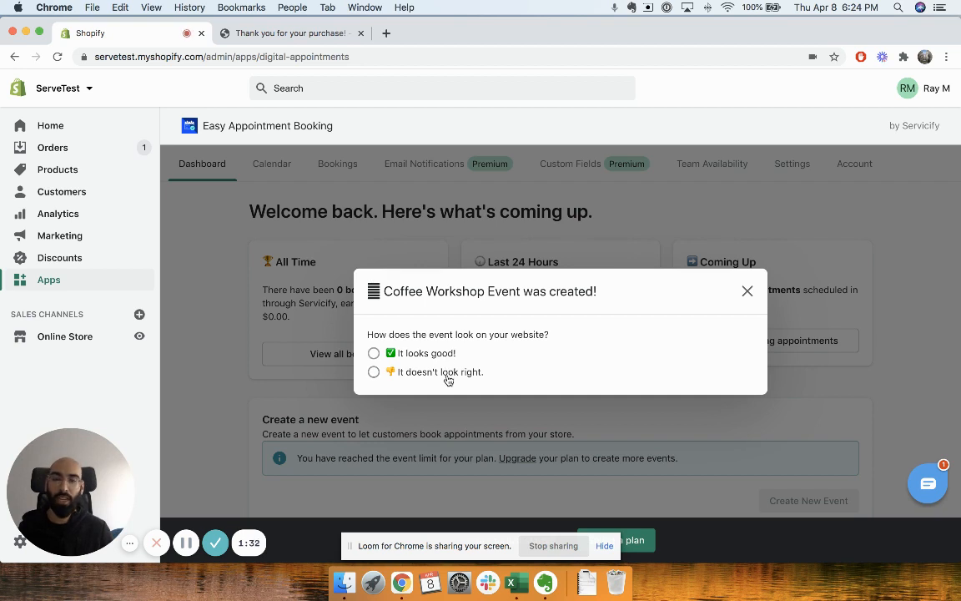
# Answer 'It doesn't look right.' in the feedback prompt and close it.
pyautogui.click(374, 372)
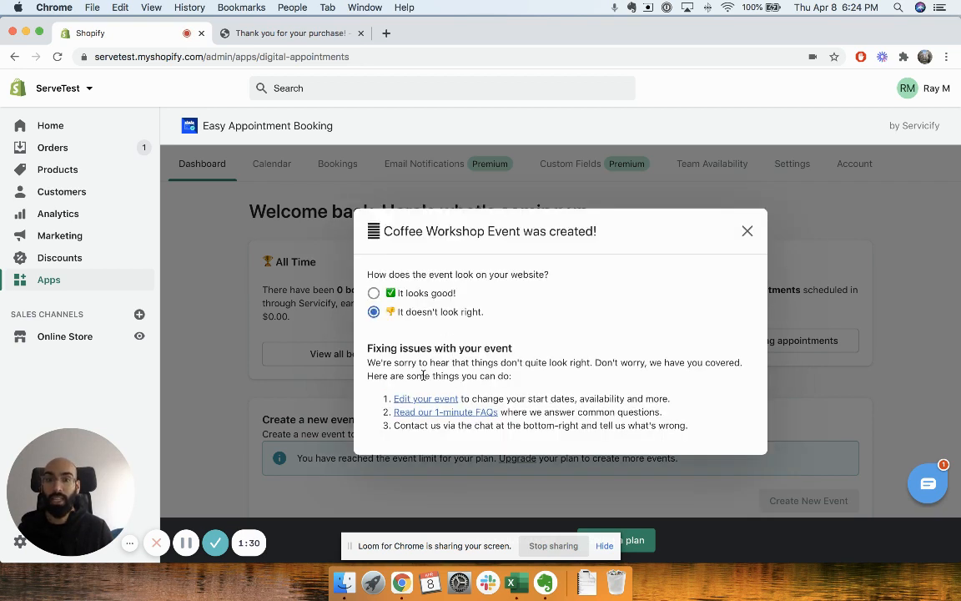
pyautogui.moveTo(730, 278)
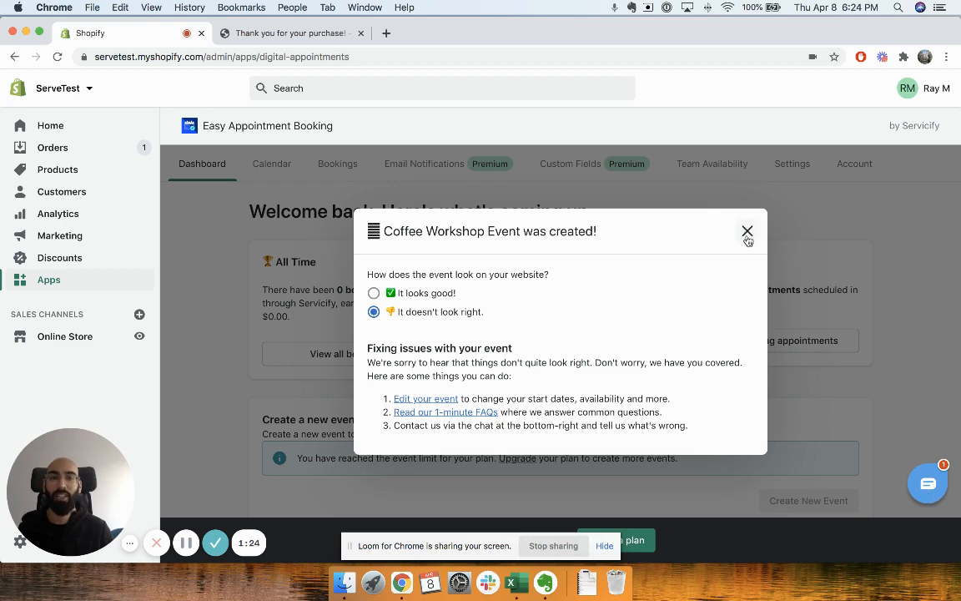
pyautogui.click(747, 231)
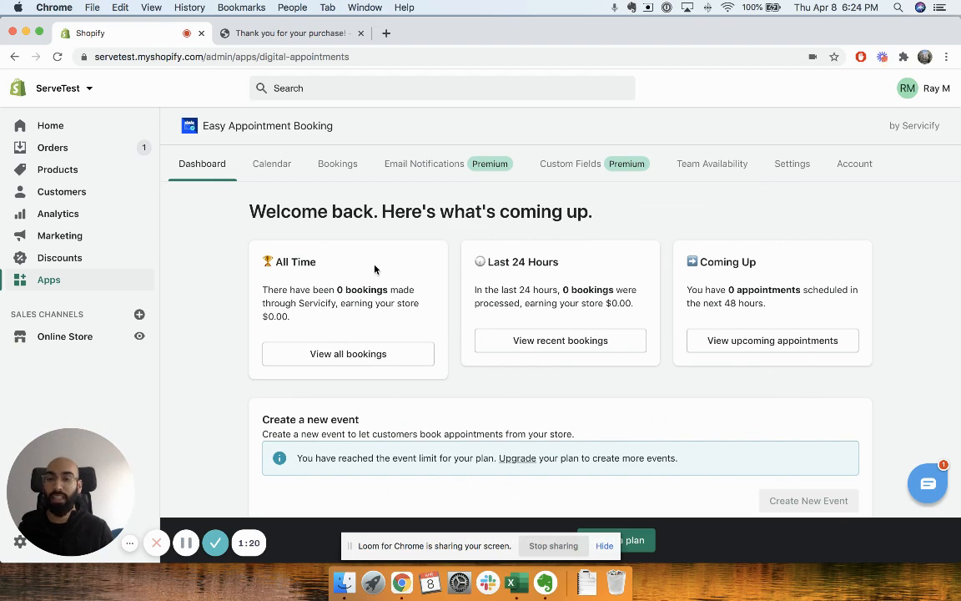
# Open Colin Test's April 12th Coffee Workshop booking for two attendees, $50 paid.
pyautogui.scroll(-3)
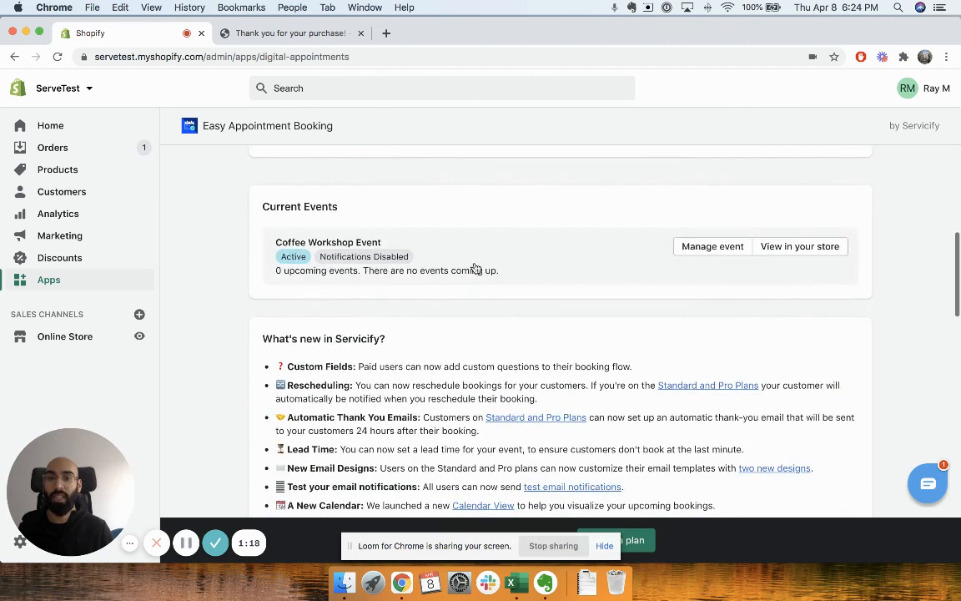
pyautogui.click(712, 247)
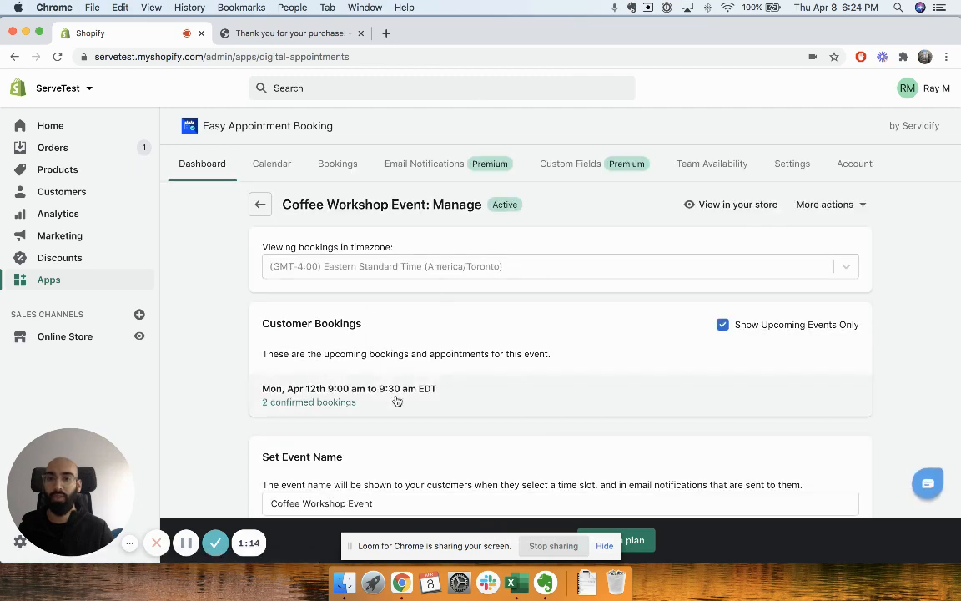
pyautogui.click(349, 388)
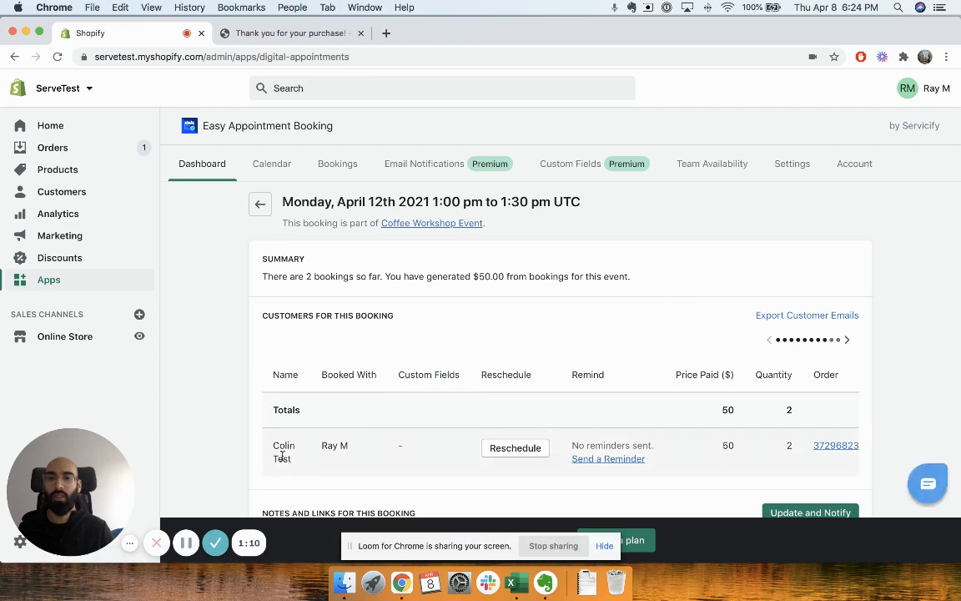
pyautogui.moveTo(623, 455)
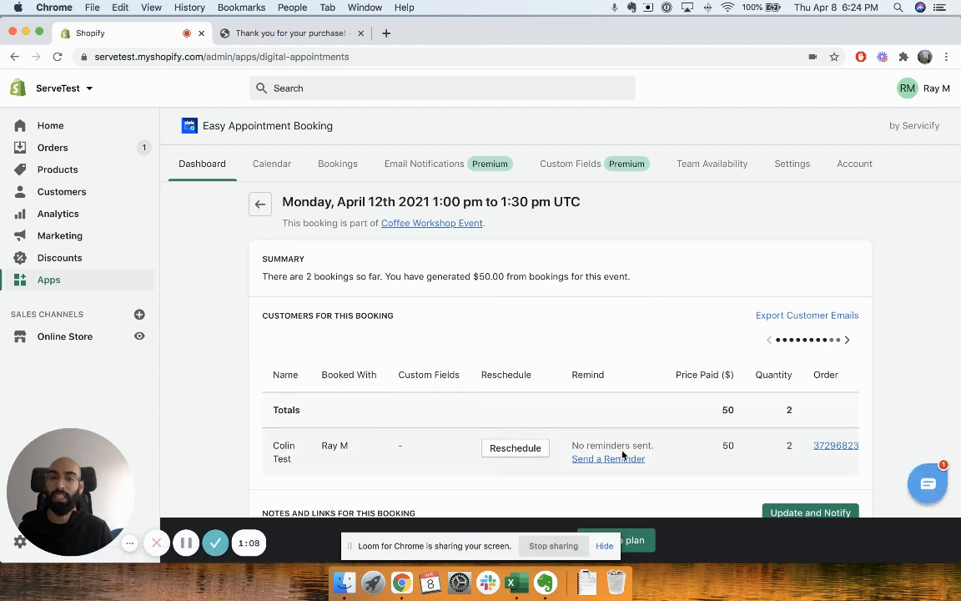
# Email Colin Test a reminder for the April 12th session, then go back to the Coffee Workshop Event.
pyautogui.click(608, 459)
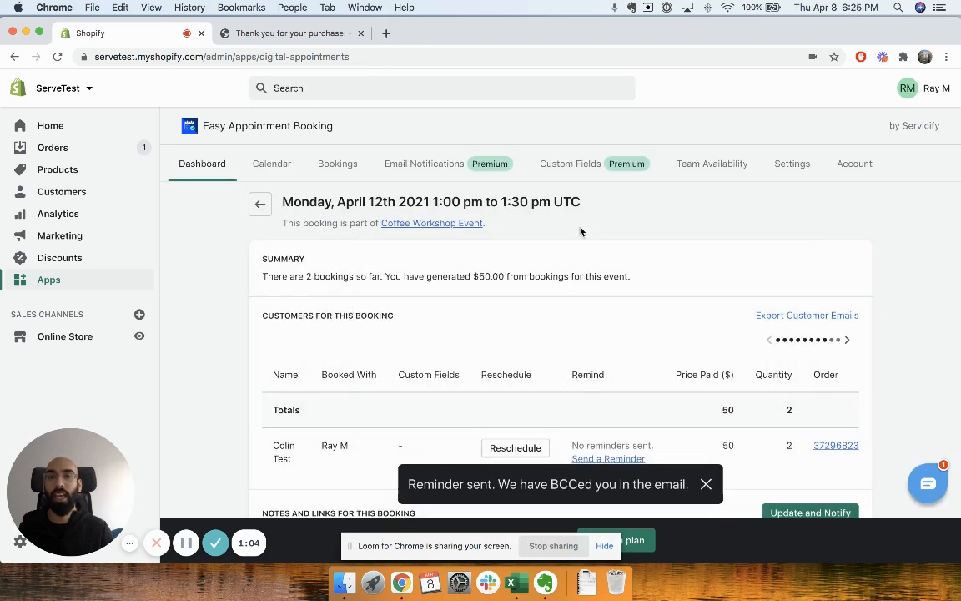
pyautogui.click(260, 203)
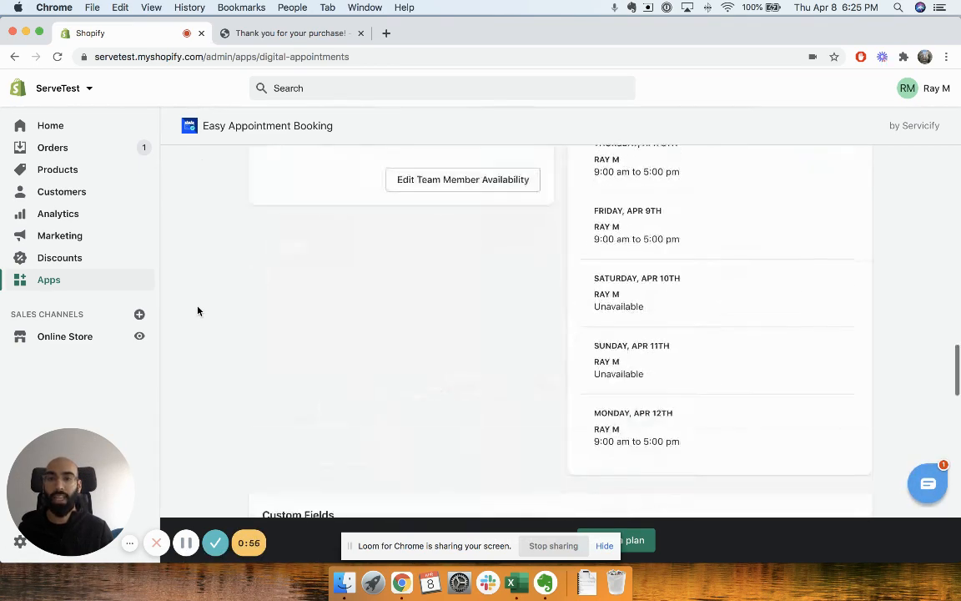
# Scroll the dashboard past feature updates and the first-booking tutorial to More Tips and Guides.
pyautogui.scroll(-3)
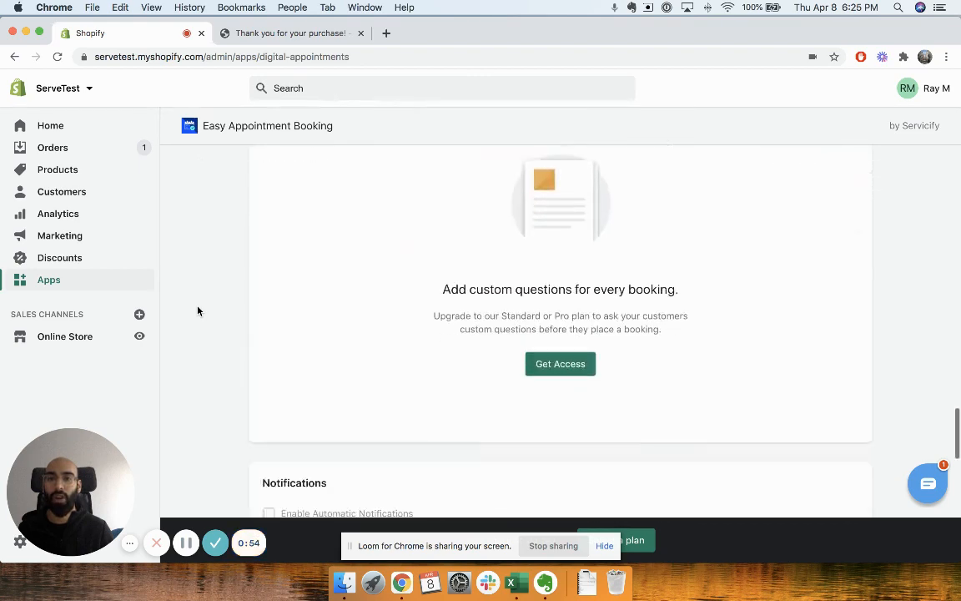
pyautogui.scroll(-3)
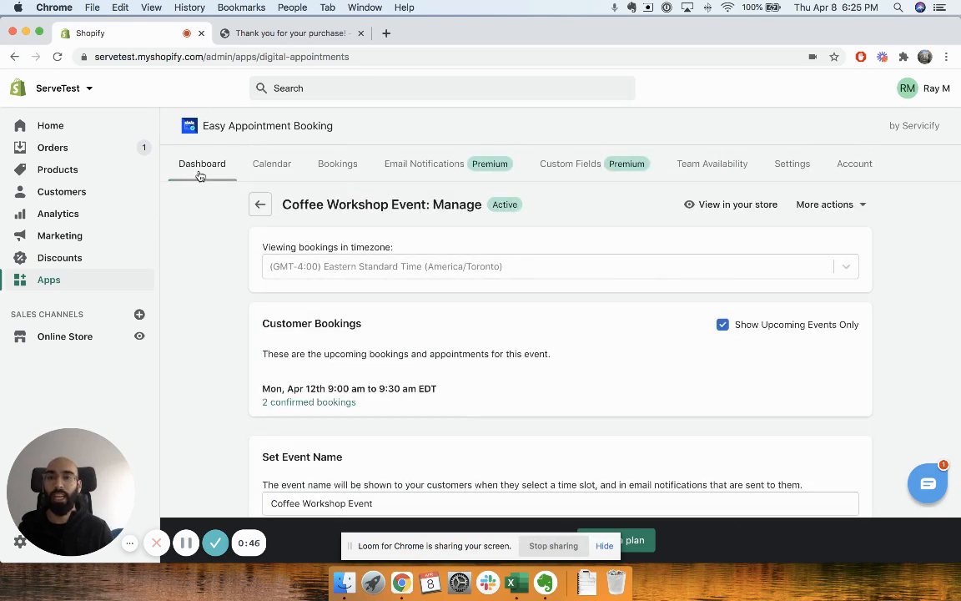
pyautogui.scroll(-3)
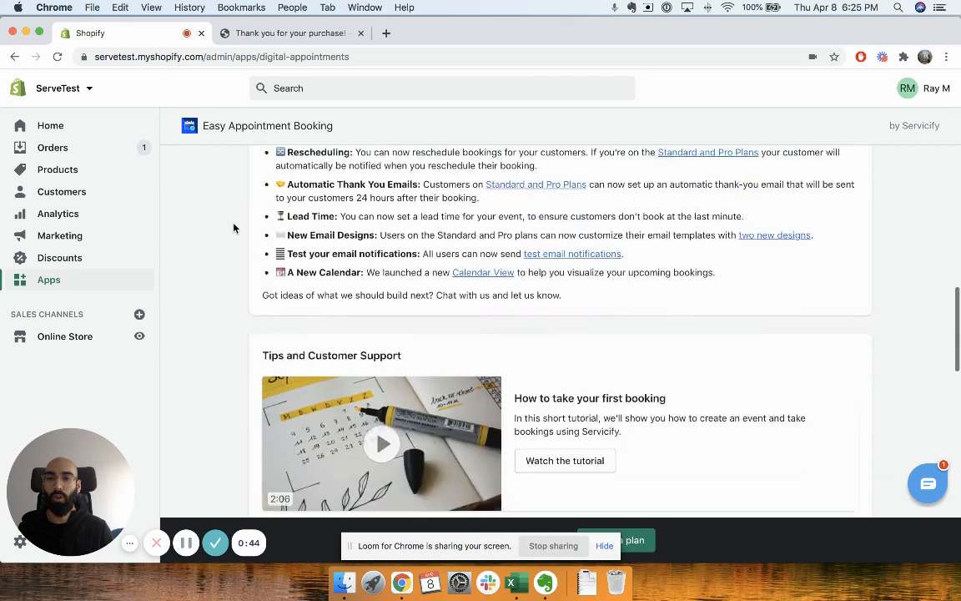
pyautogui.scroll(-3)
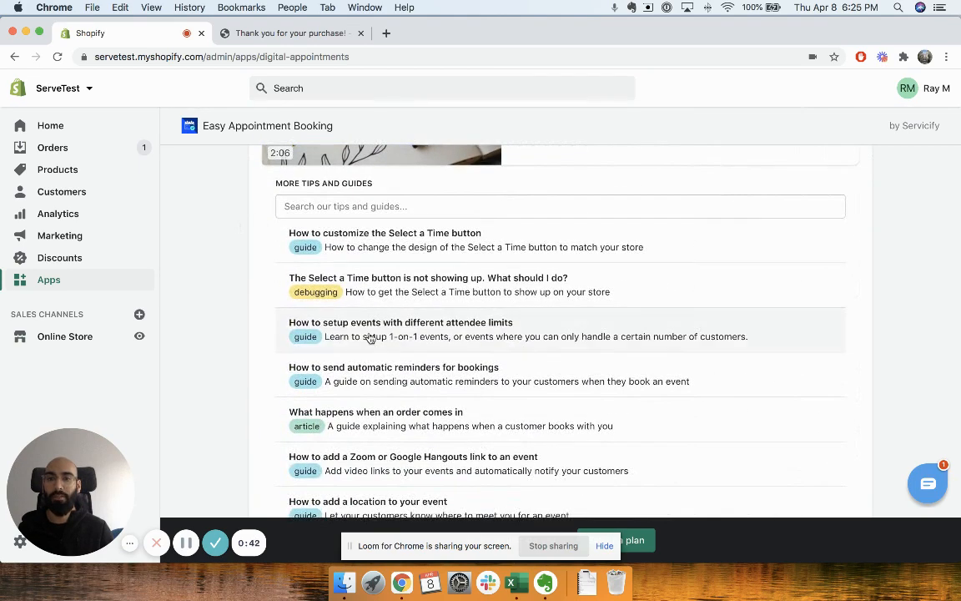